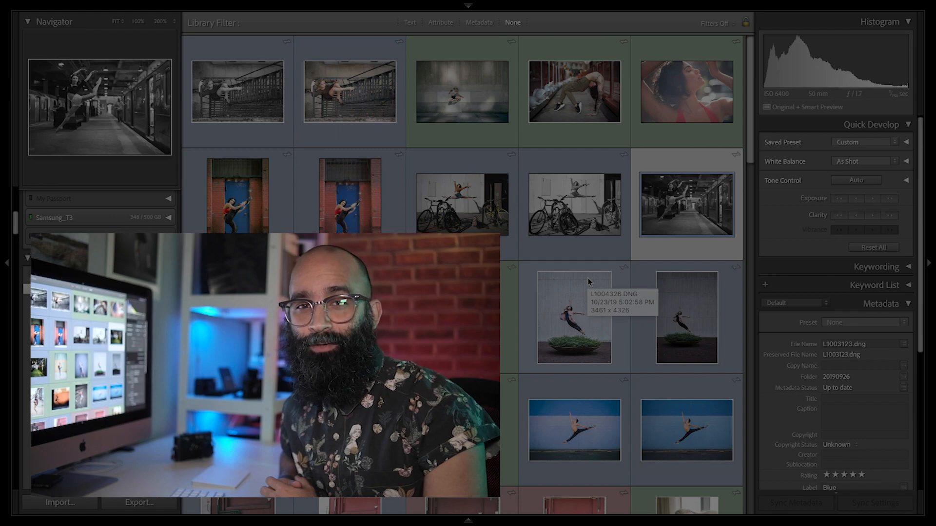
Step: Open the subway dancer thumbnail in single-image Loupe view
double_click(686, 205)
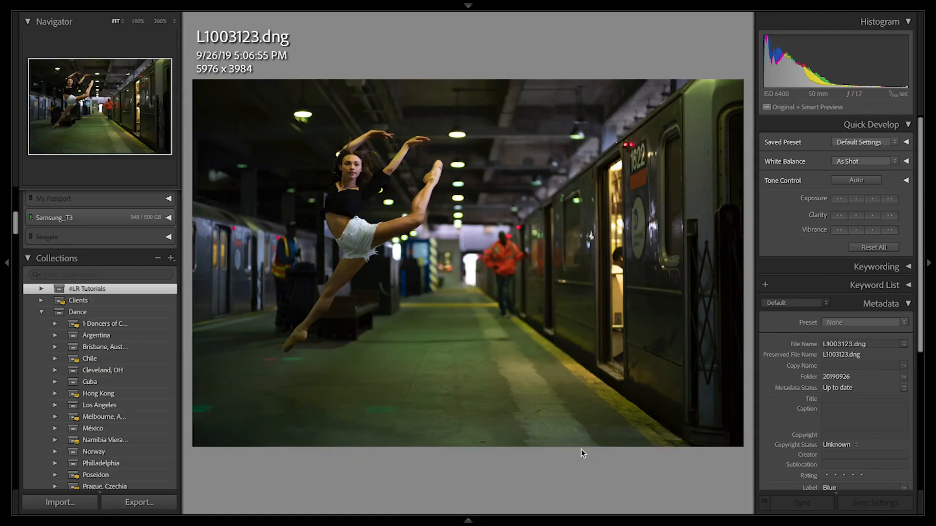
Step: Switch the photo into Develop and apply Auto tone from the Basic panel
key(p)
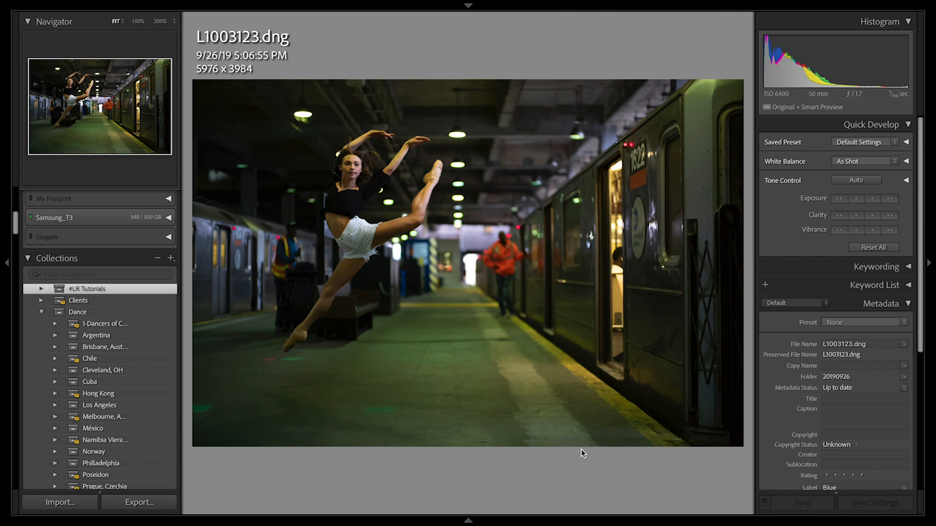
key(u)
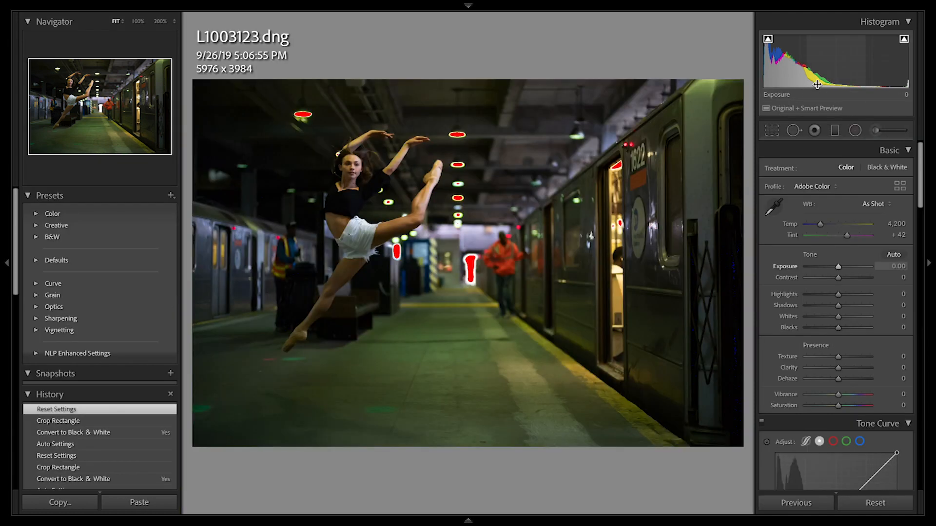
mouse_move(668, 216)
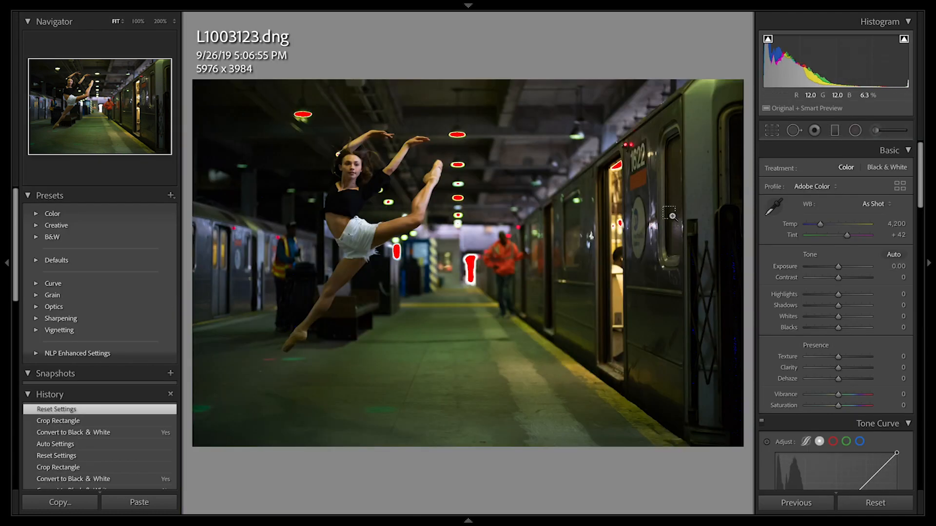
click(894, 255)
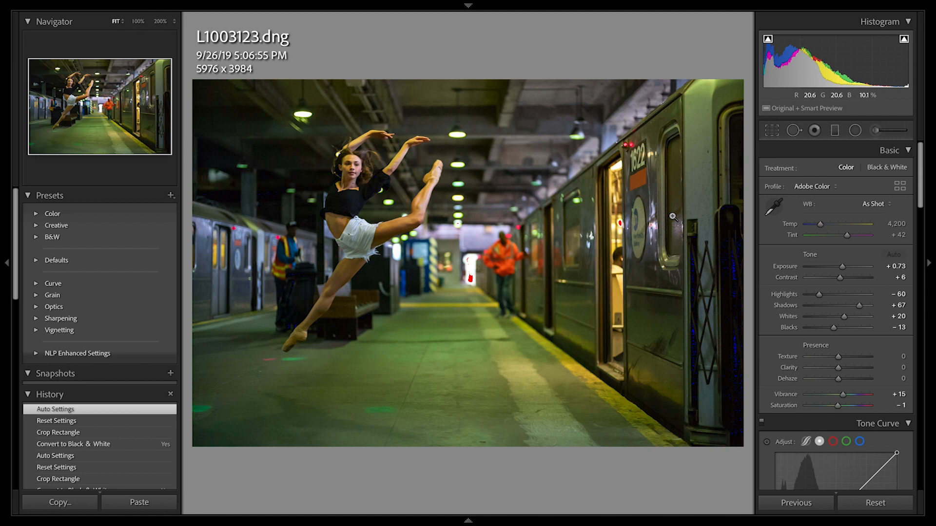
click(886, 168)
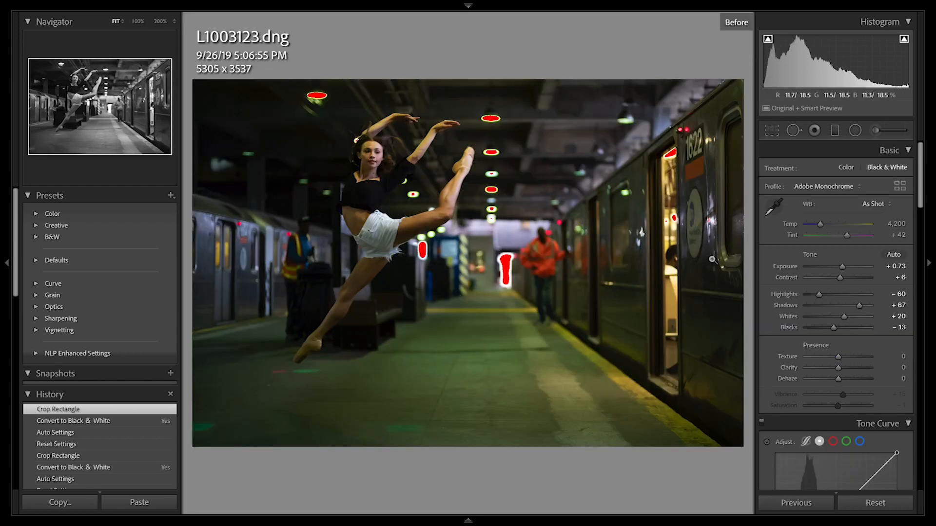
Step: Turn off the Before view to show the edited black-and-white, cropped photo
click(736, 22)
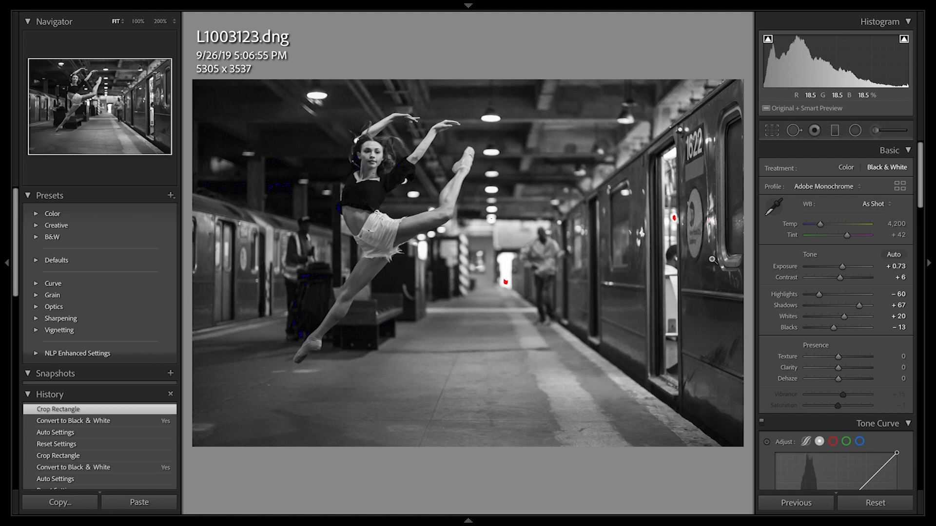